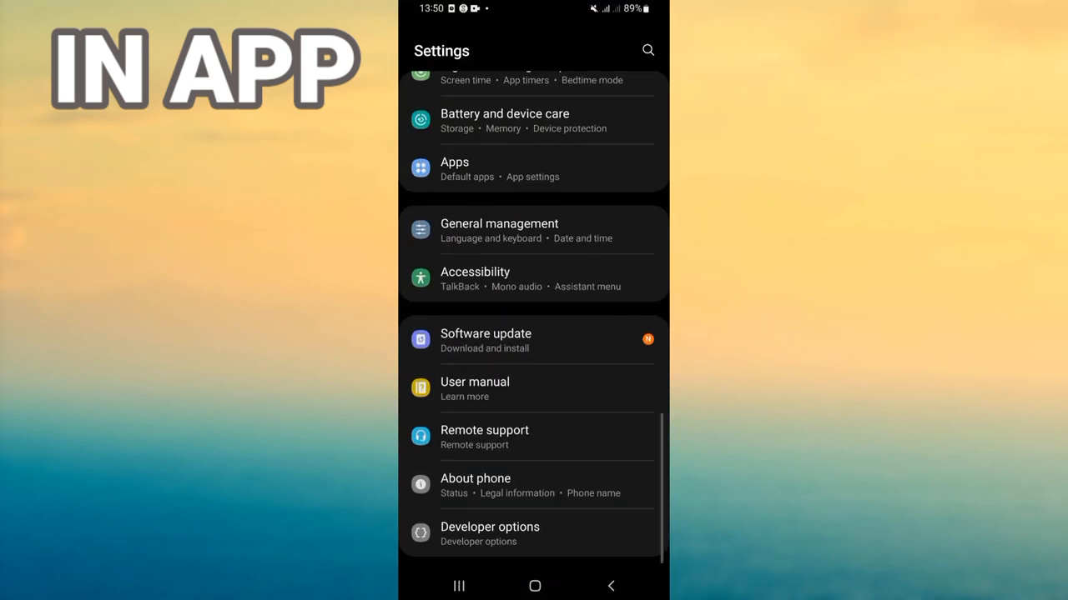
- Search the installed apps list for 'hi' to find HiTV
{"action": "left_click", "coordinate": [454, 168]}
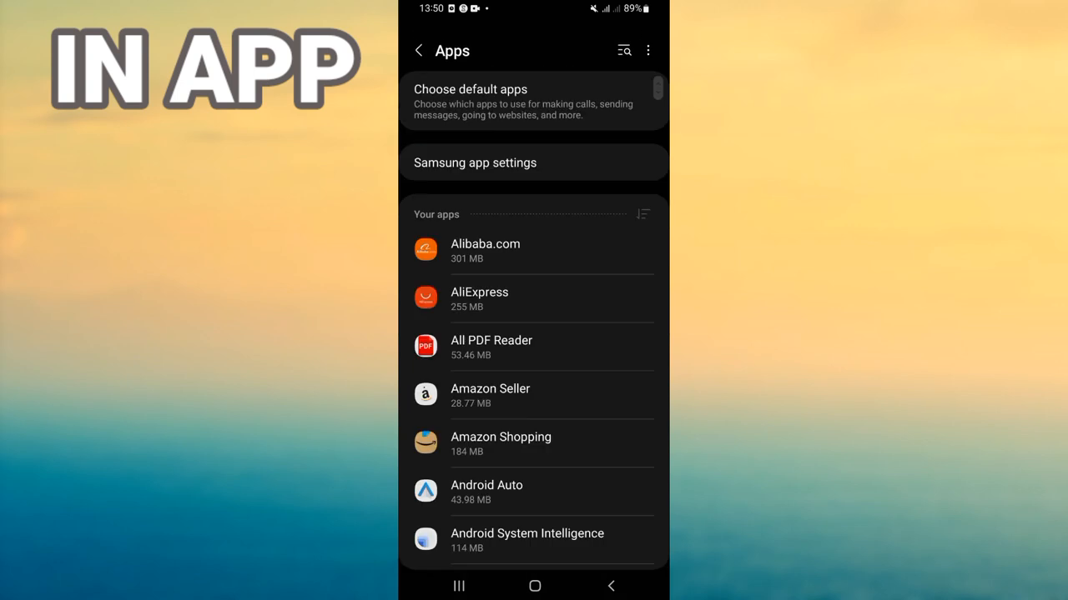
{"action": "left_click", "coordinate": [624, 50]}
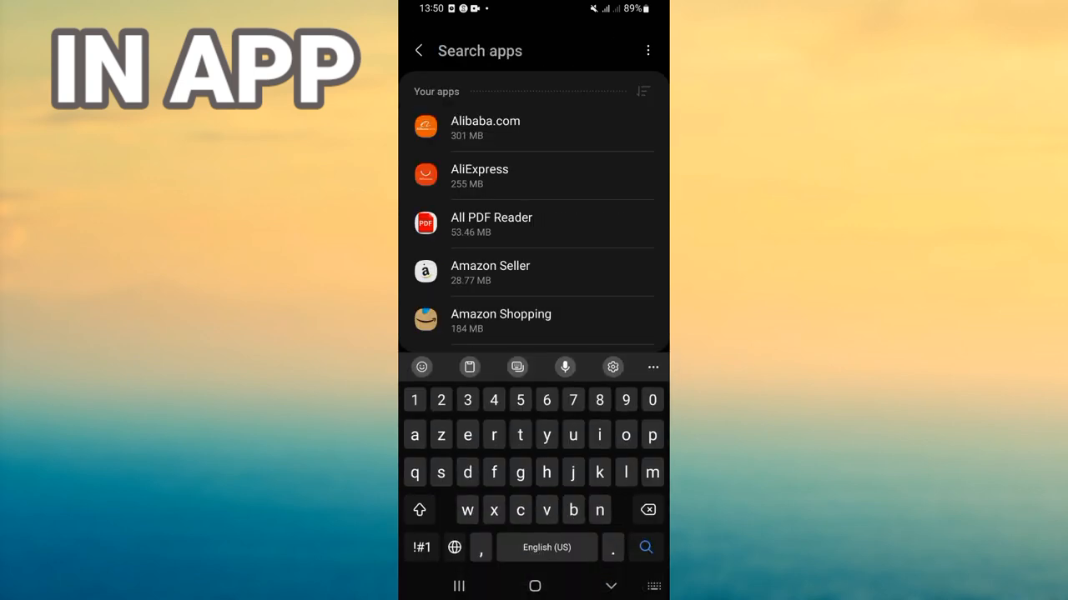
{"action": "type", "text": "hi"}
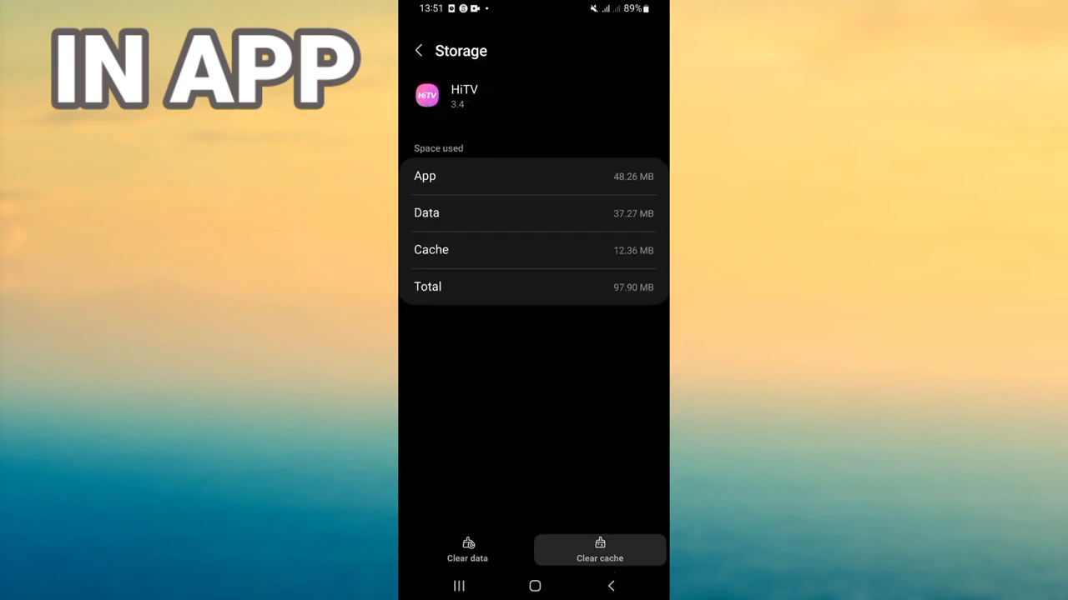
- Clear HiTV's cache, force-stop the app, and bring up the app drawer
{"action": "left_click", "coordinate": [419, 51]}
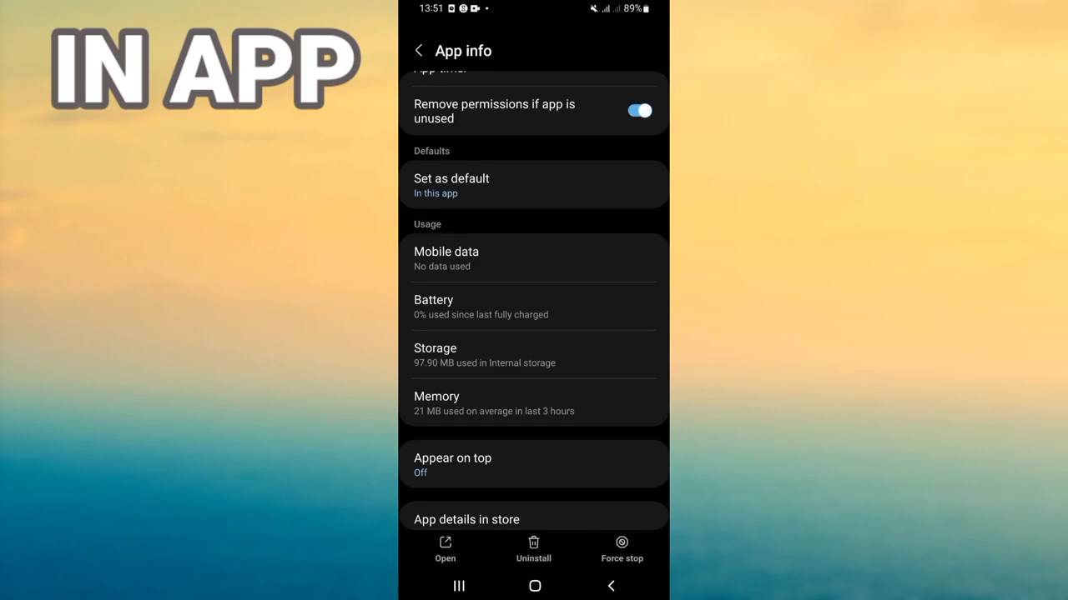
{"action": "left_click", "coordinate": [622, 549]}
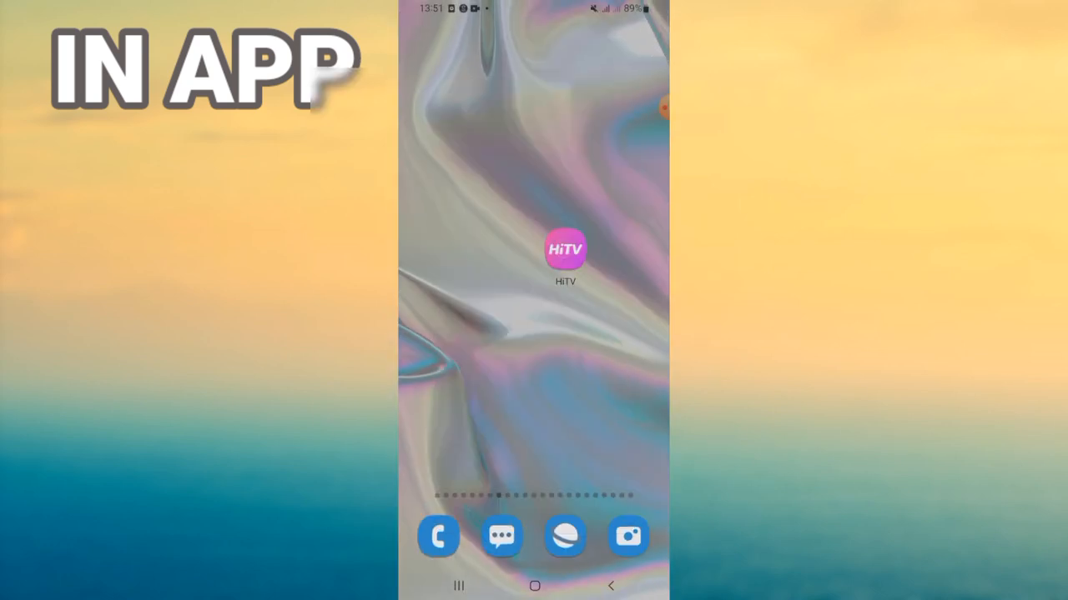
{"action": "scroll", "scroll_direction": "up", "scroll_amount": 3}
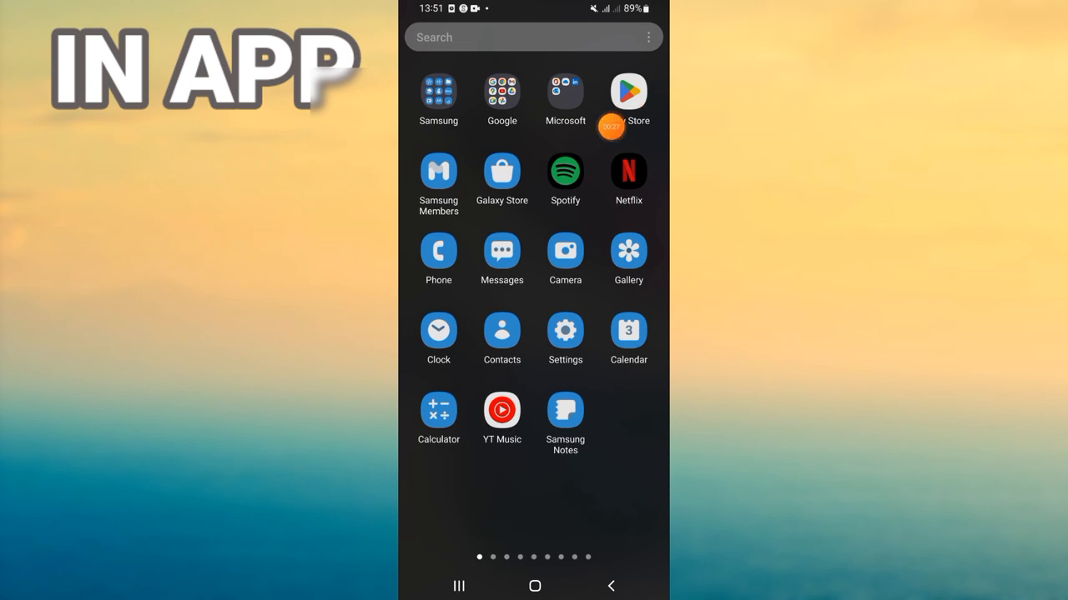